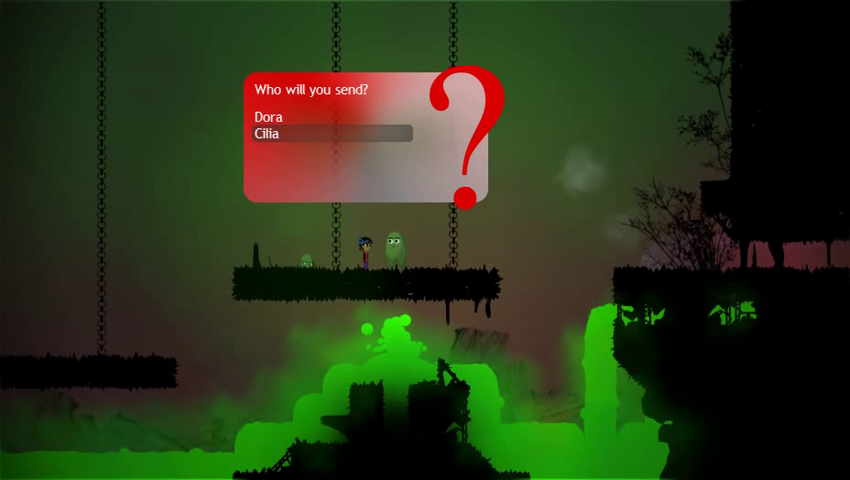
pyautogui.click(264, 132)
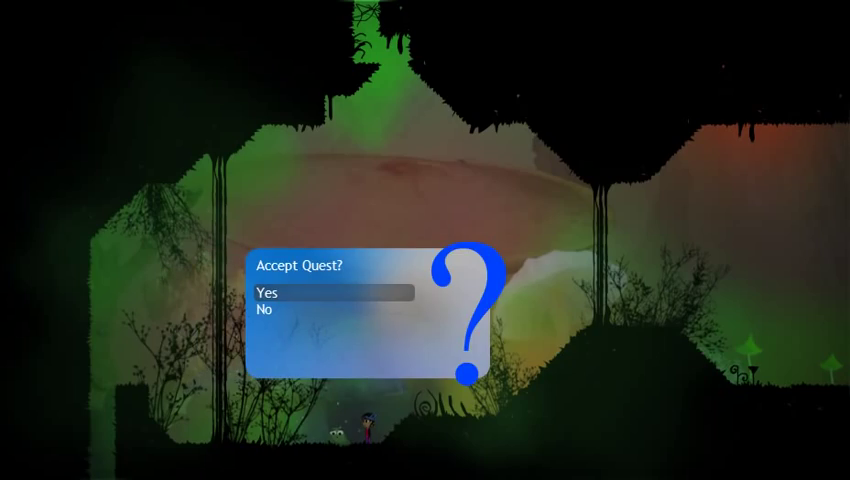
pyautogui.click(270, 292)
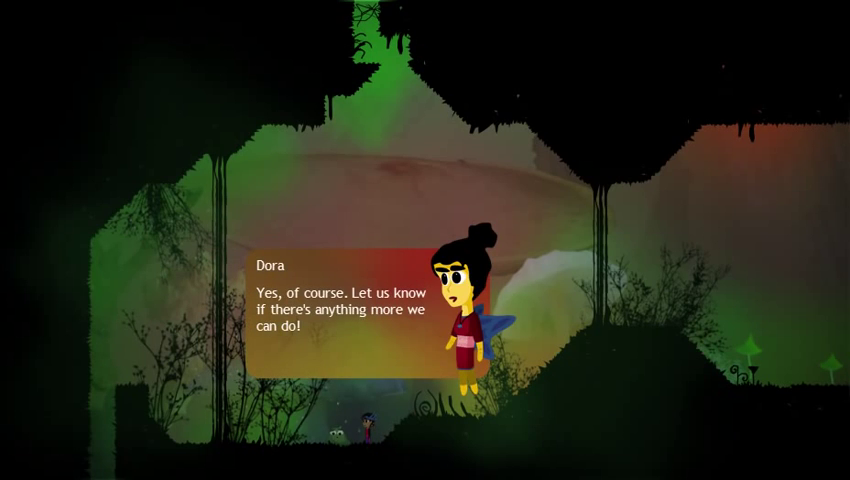